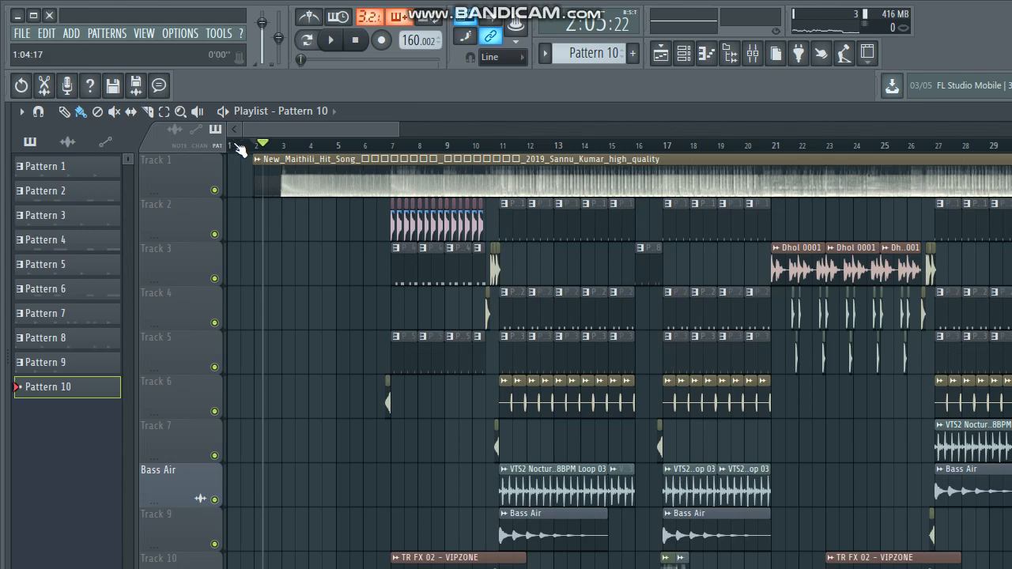
Start song-mode playback and let the remix run past bar 130
left_click(329, 41)
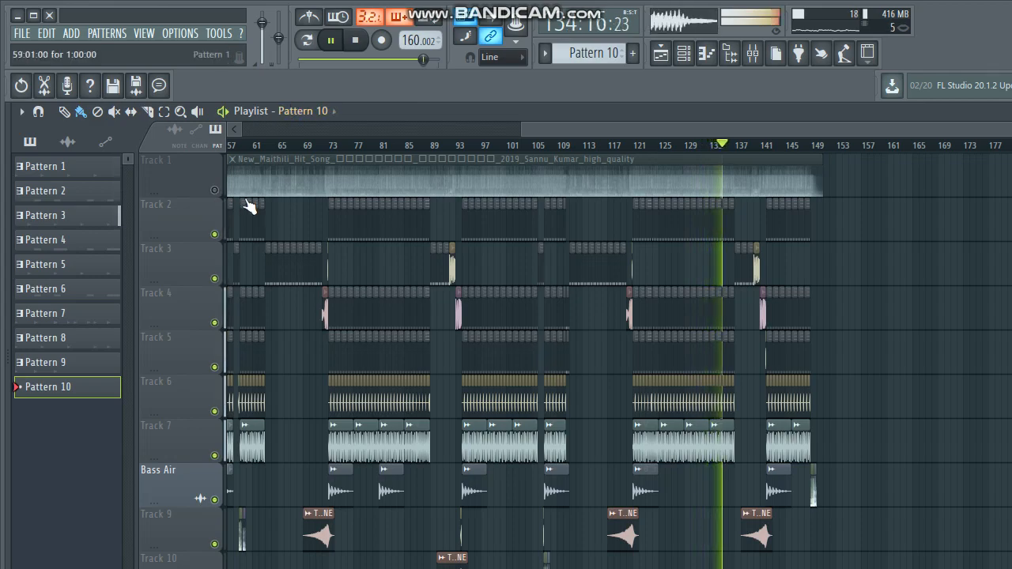
left_click(238, 158)
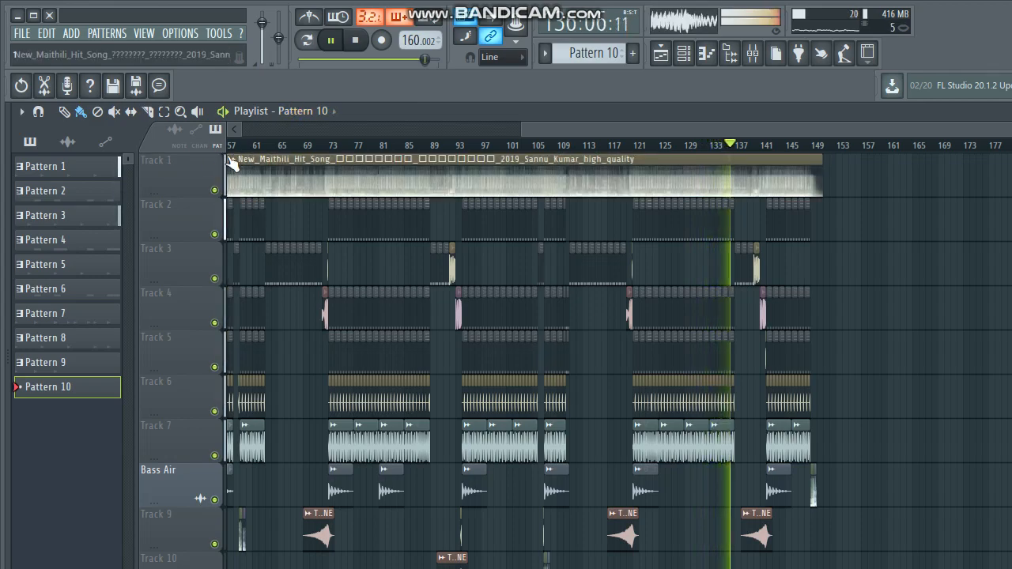